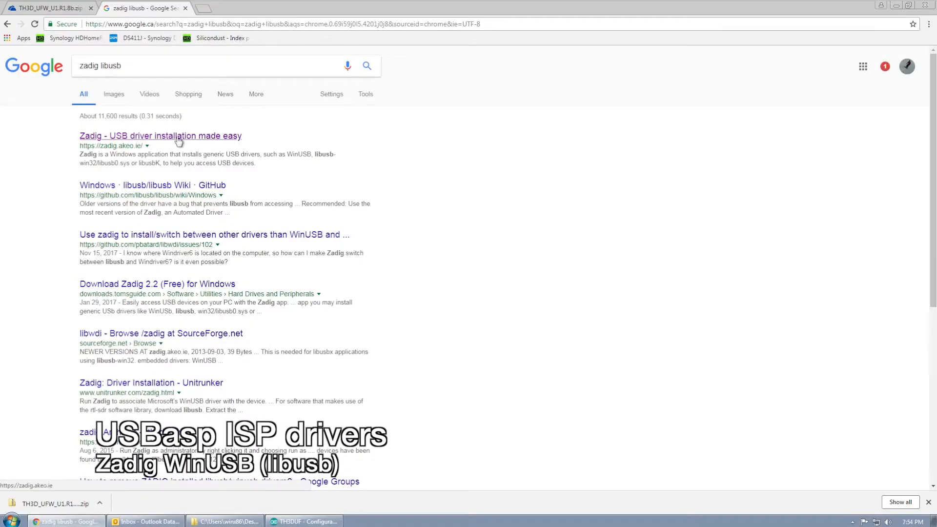
Download the Zadig 2.3 tool from the Zadig website's Download section
click(179, 136)
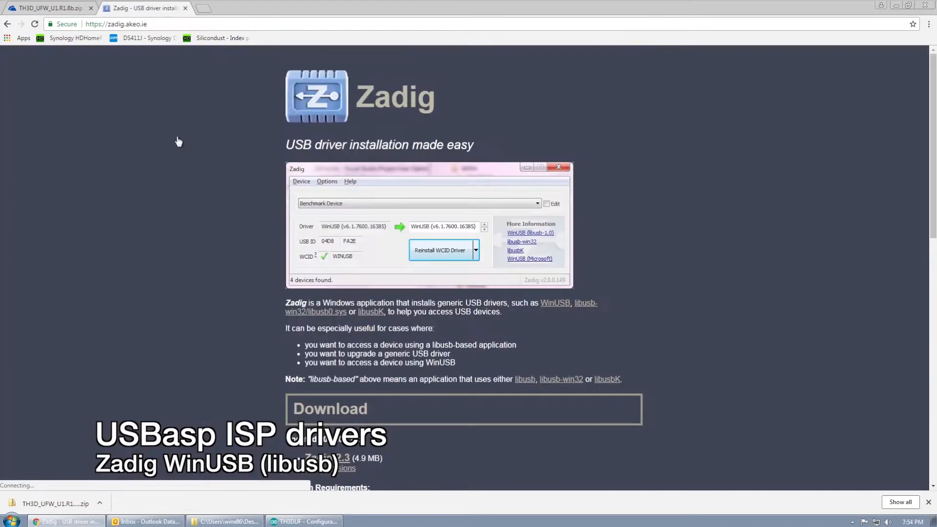
mouse_move(349, 385)
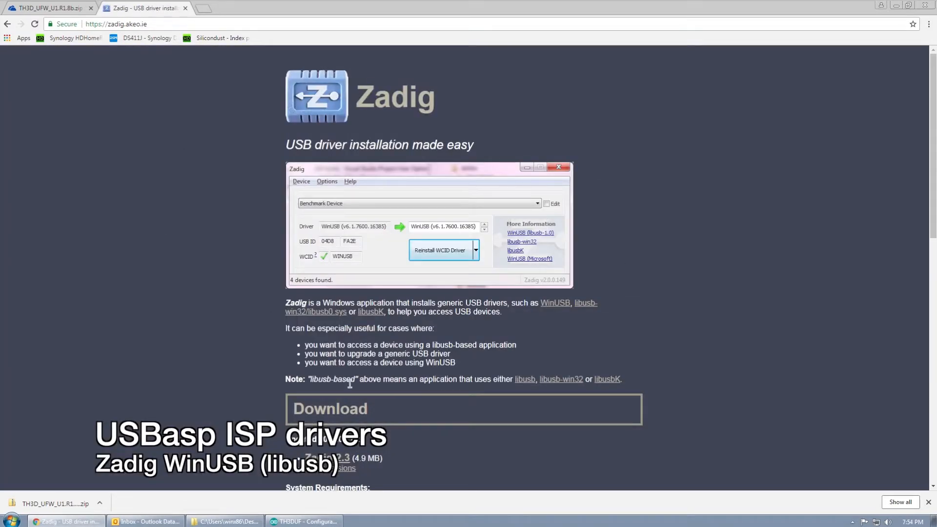
scroll(down, 3)
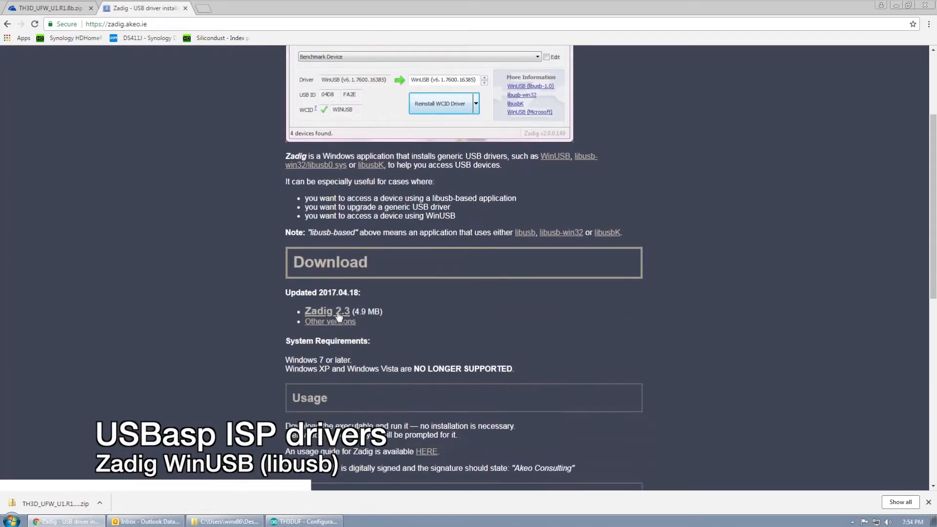
click(326, 312)
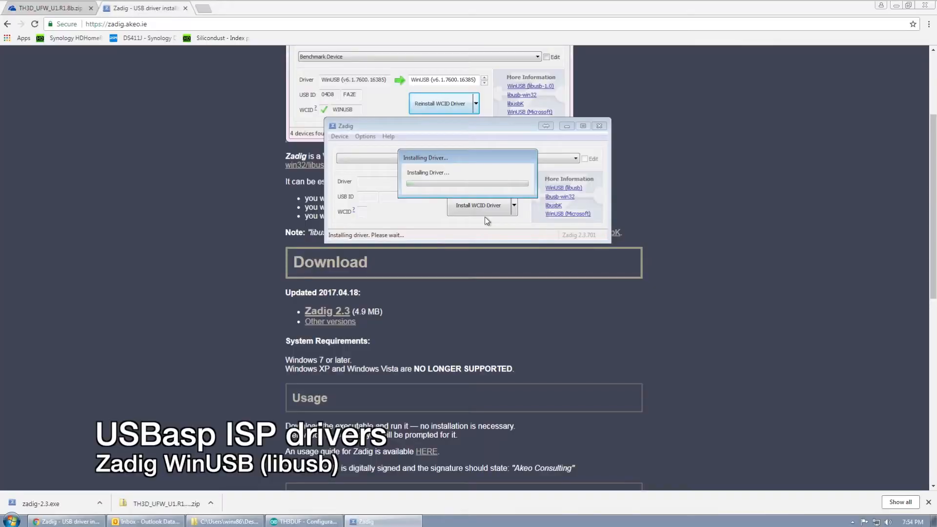
mouse_move(552, 262)
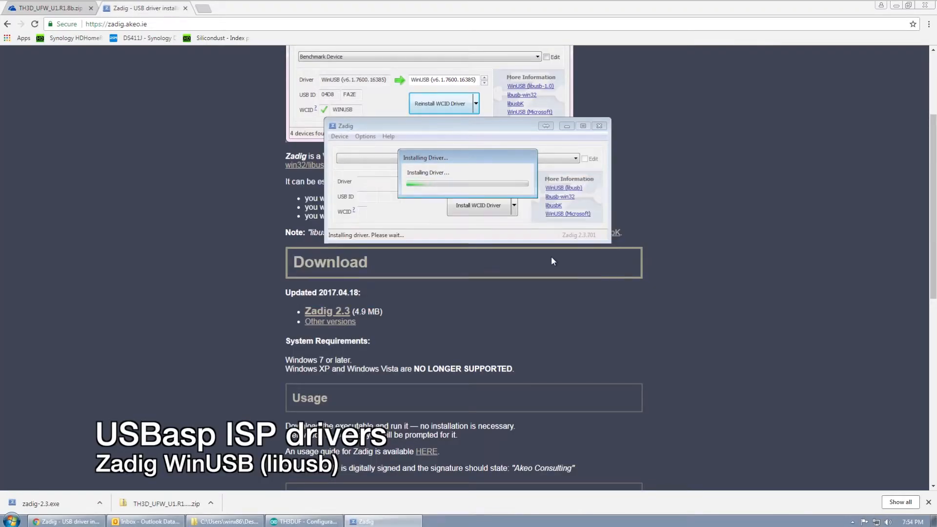
mouse_move(517, 265)
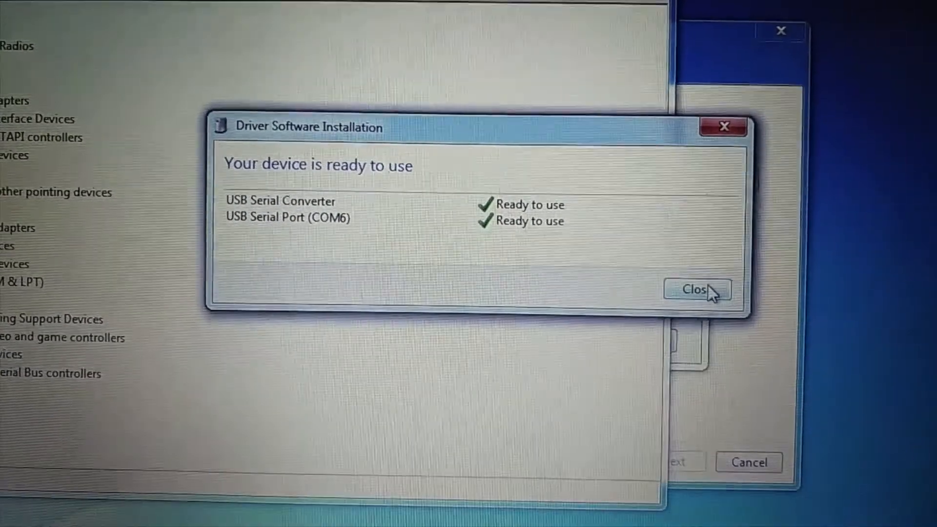
Close the USB Serial Converter / COM6 driver-ready dialog and check the Device Manager tree
click(697, 290)
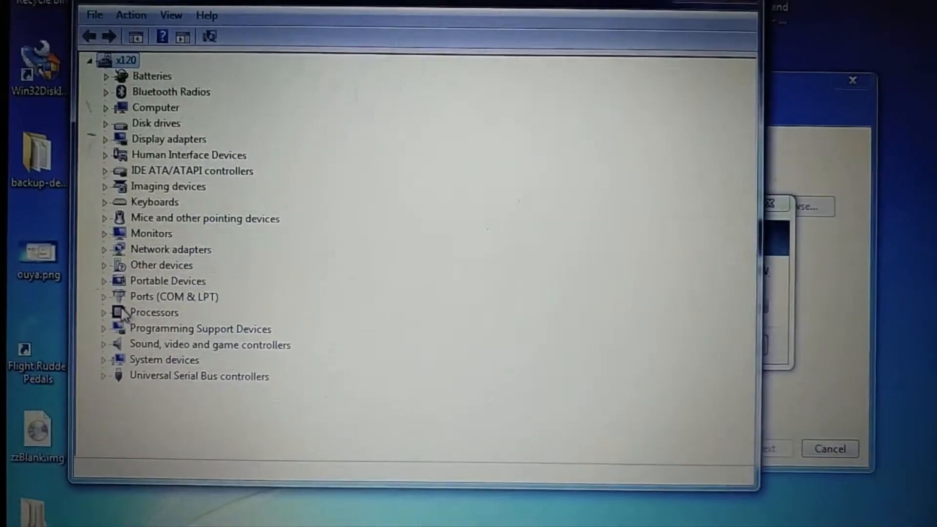
click(104, 297)
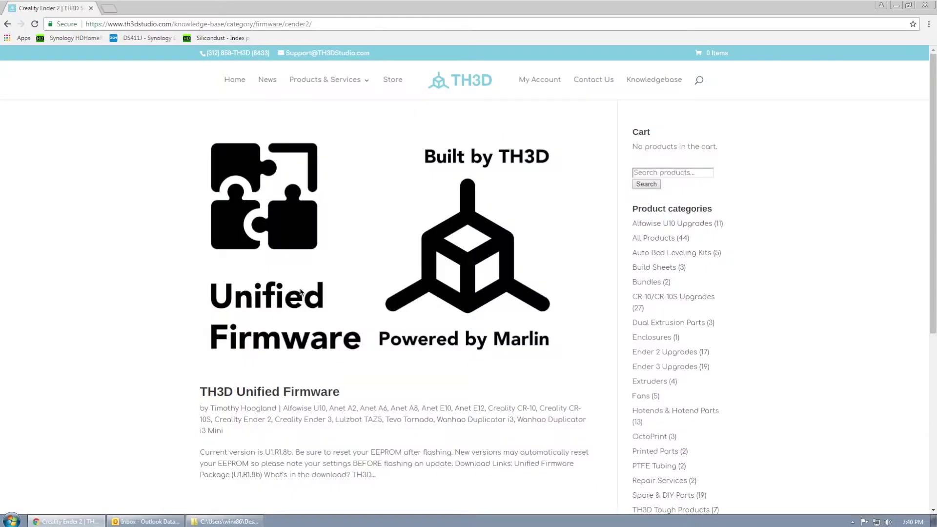
Navigate from the TH3D knowledge base to the TH3D Unified Firmware article
click(197, 24)
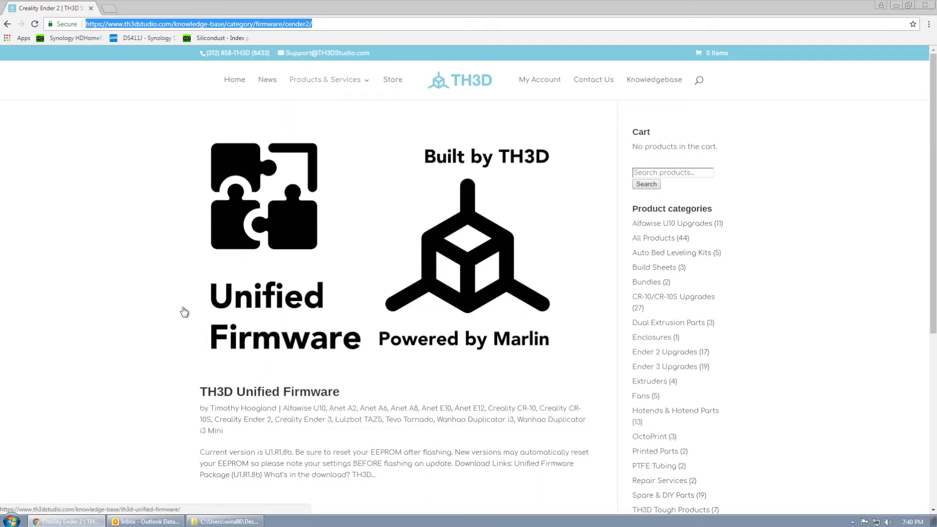
scroll(down, 3)
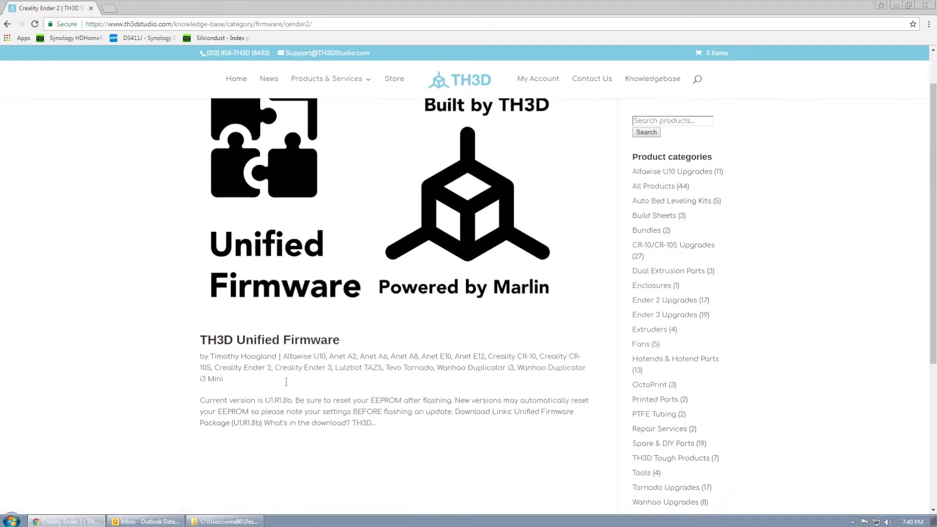
scroll(down, 3)
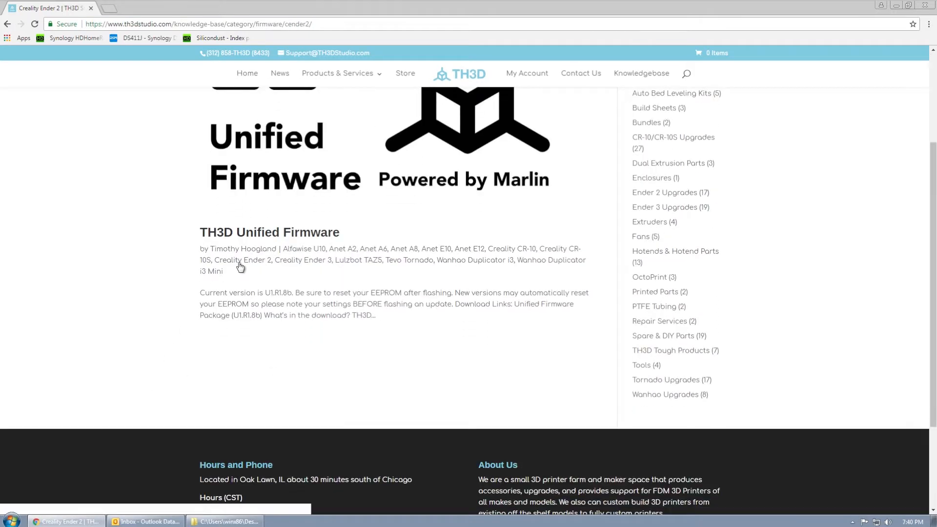
mouse_move(287, 254)
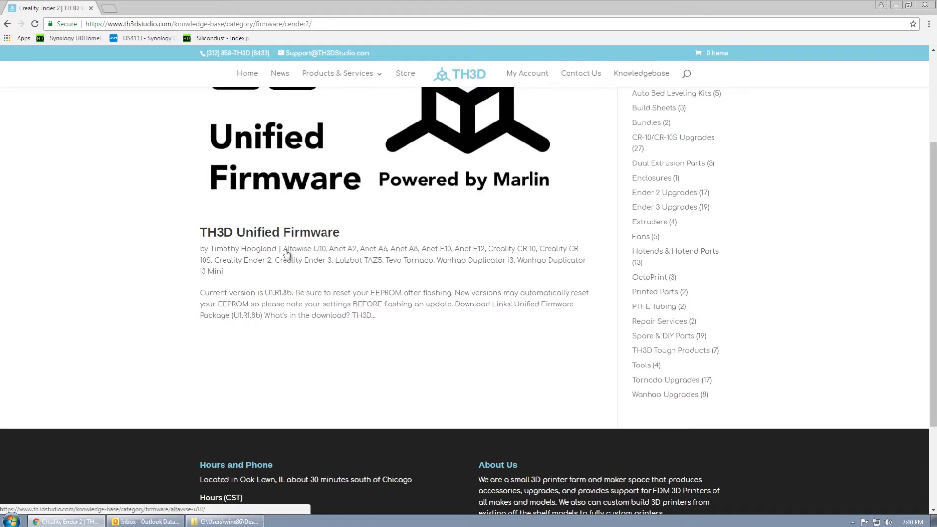
mouse_move(312, 262)
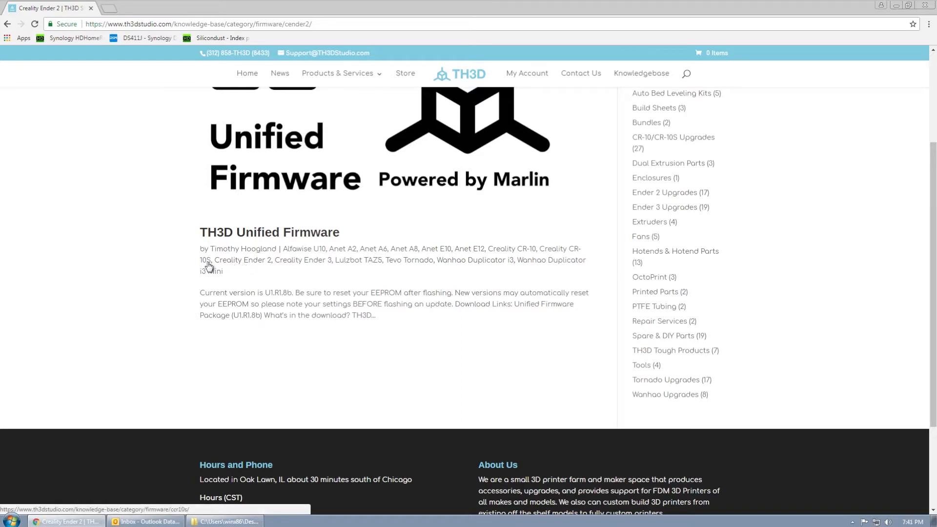
mouse_move(471, 269)
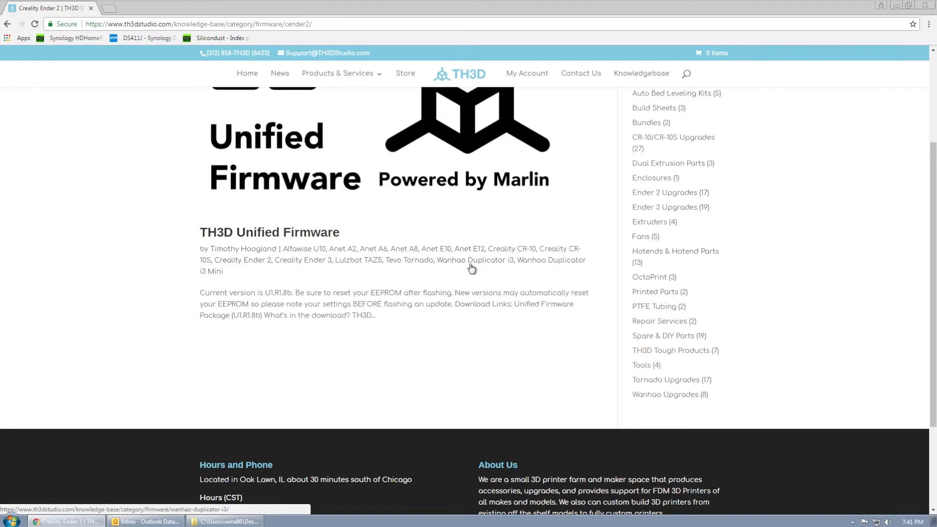
click(269, 232)
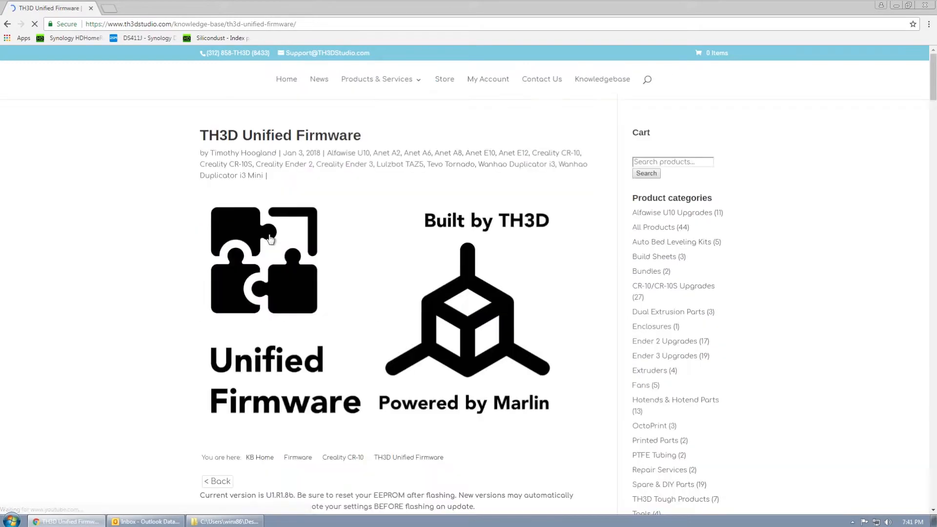
Start the Unified Firmware Package (U1.R1.8b) download from its OneDrive share
scroll(down, 3)
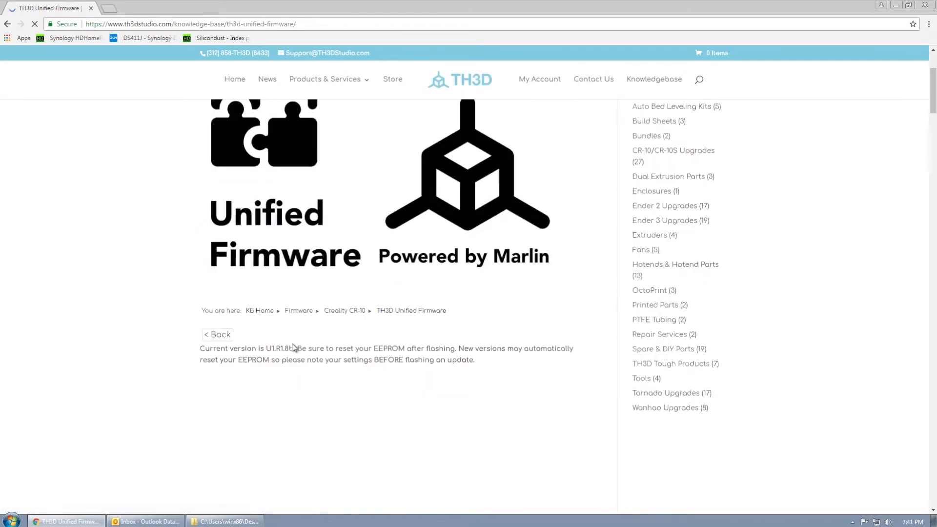
scroll(down, 3)
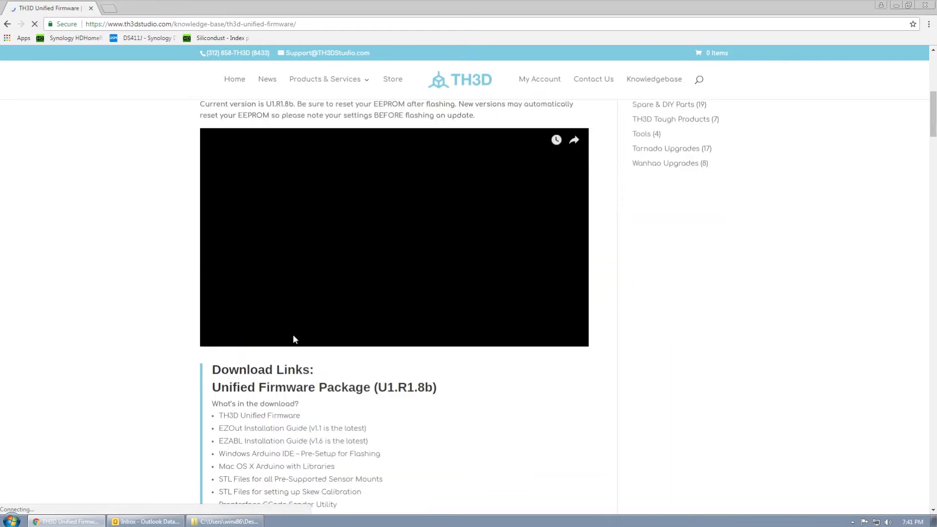
scroll(down, 3)
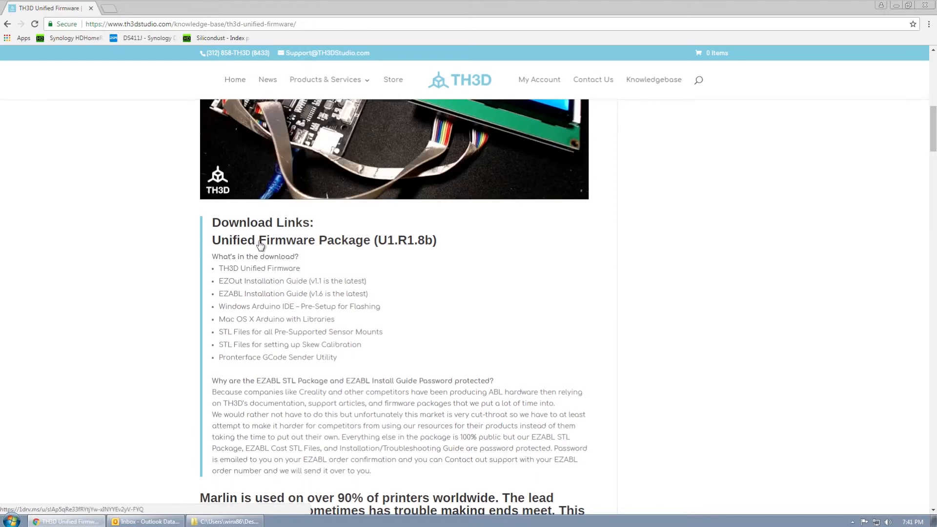
scroll(down, 3)
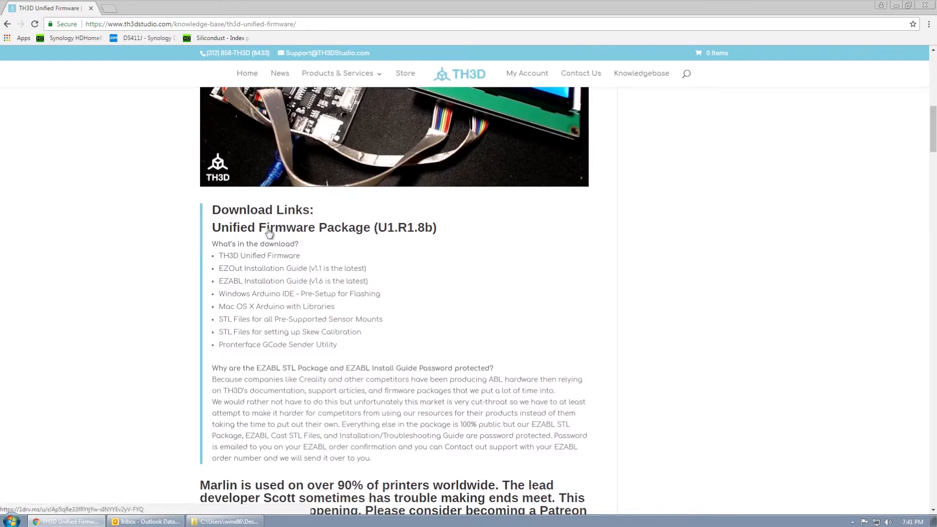
click(323, 228)
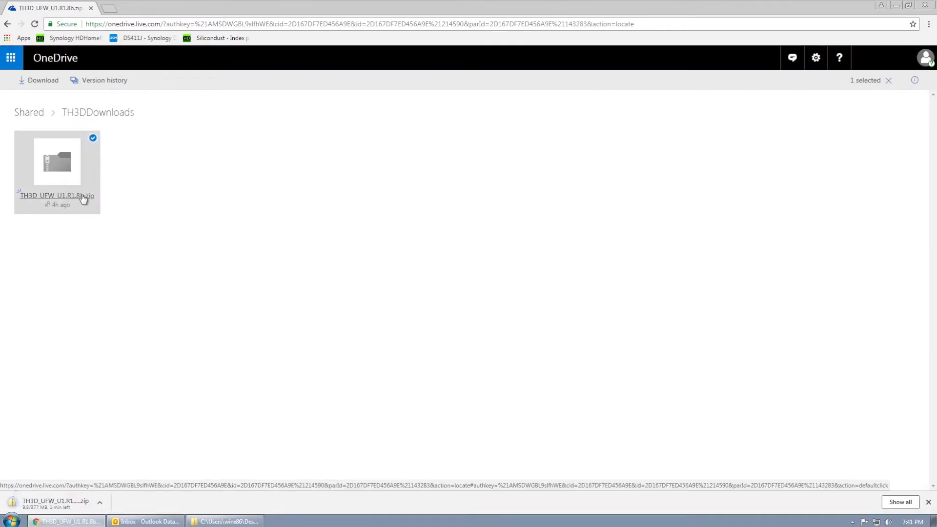
Extract the TH3D_UFW_U1.R1.8b zip and run OpenFirmwareWindows.bat to load the TH3DUF sketch
right_click(468, 261)
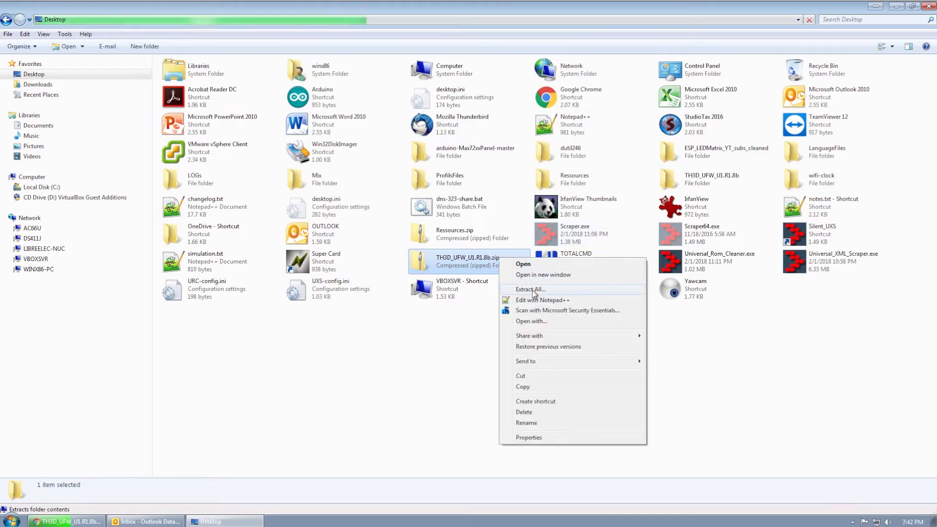
click(531, 289)
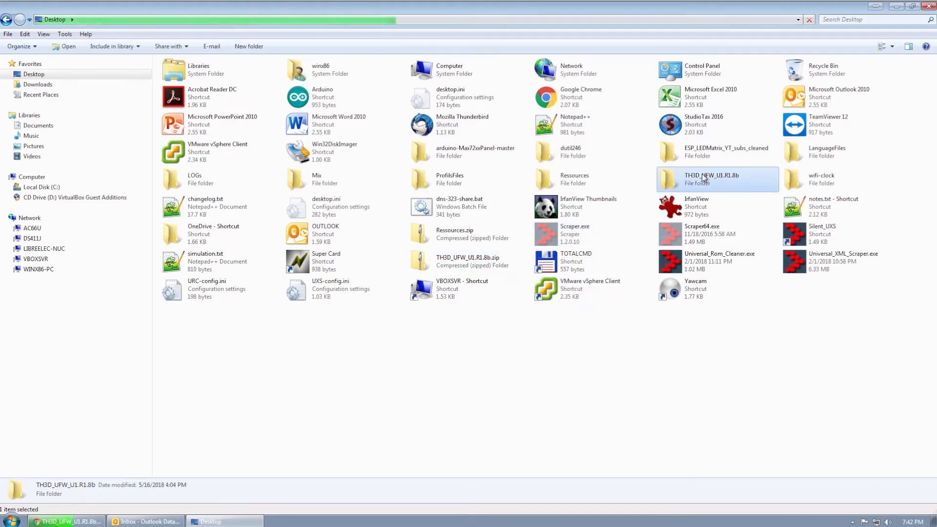
double_click(711, 178)
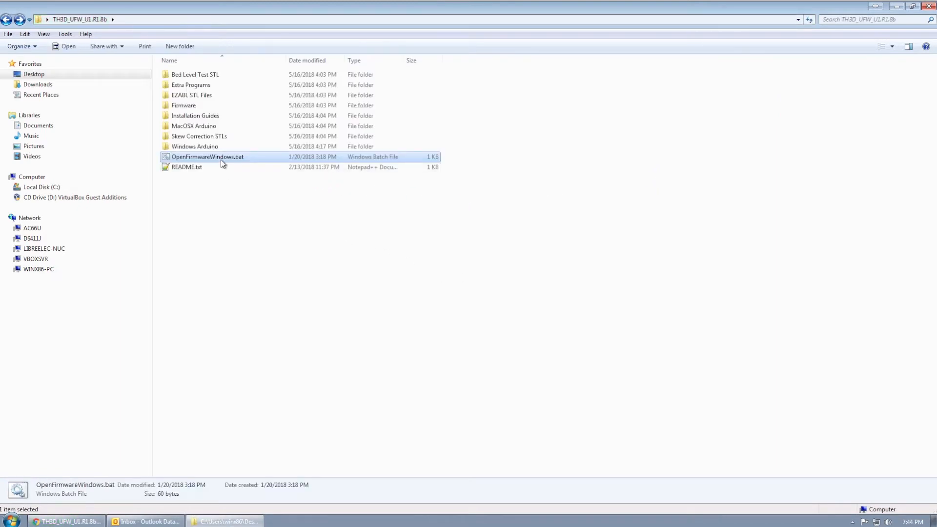
double_click(207, 156)
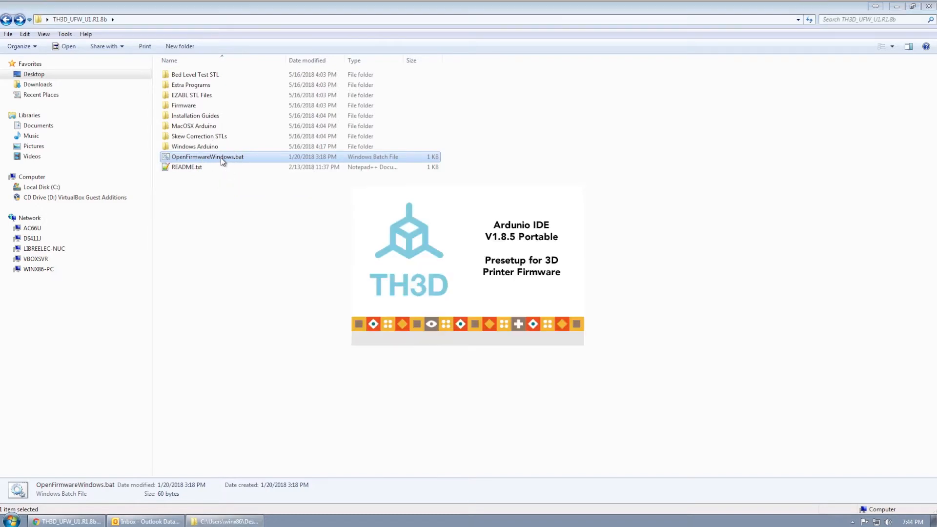
double_click(207, 156)
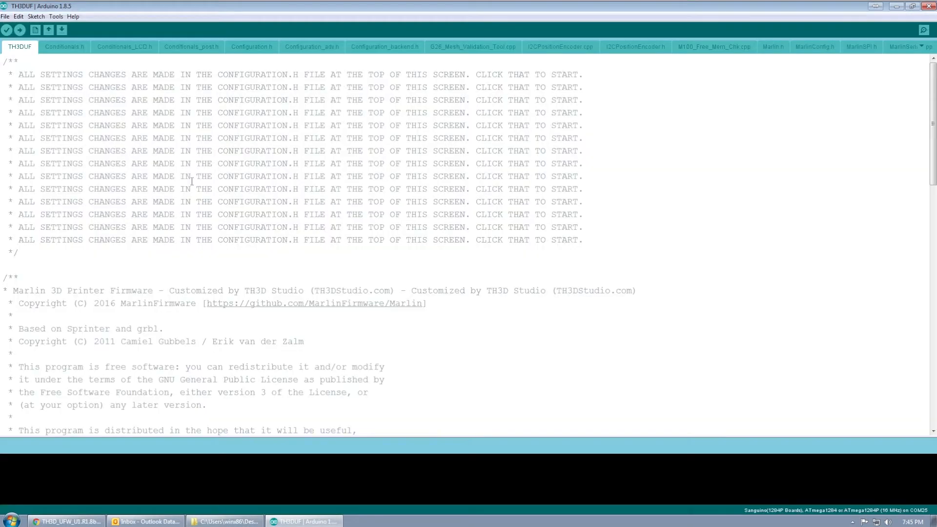
Enable verbose output during compilation and upload in the Arduino preferences
click(5, 18)
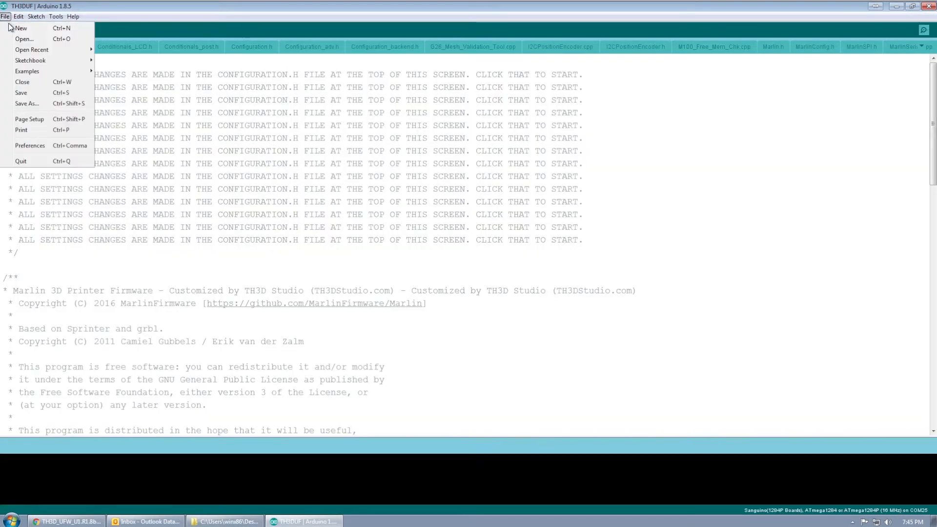
mouse_move(30, 146)
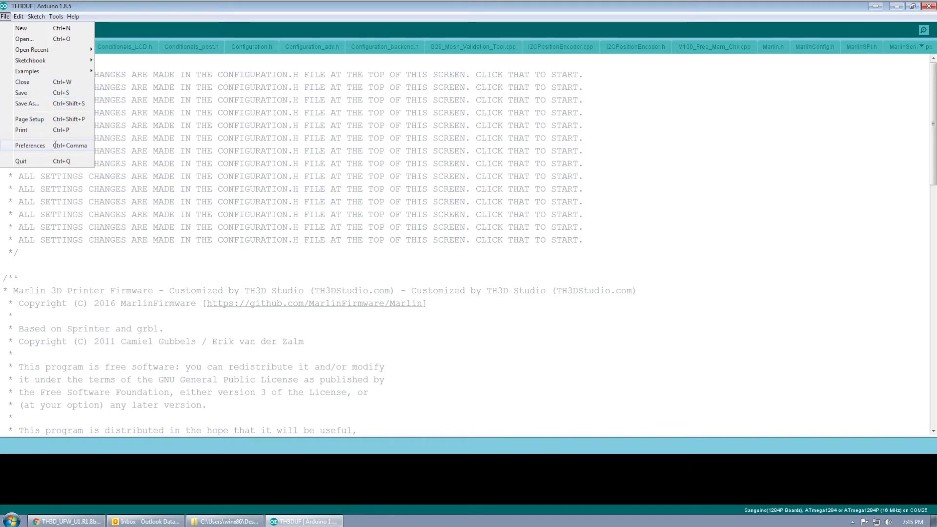
click(29, 145)
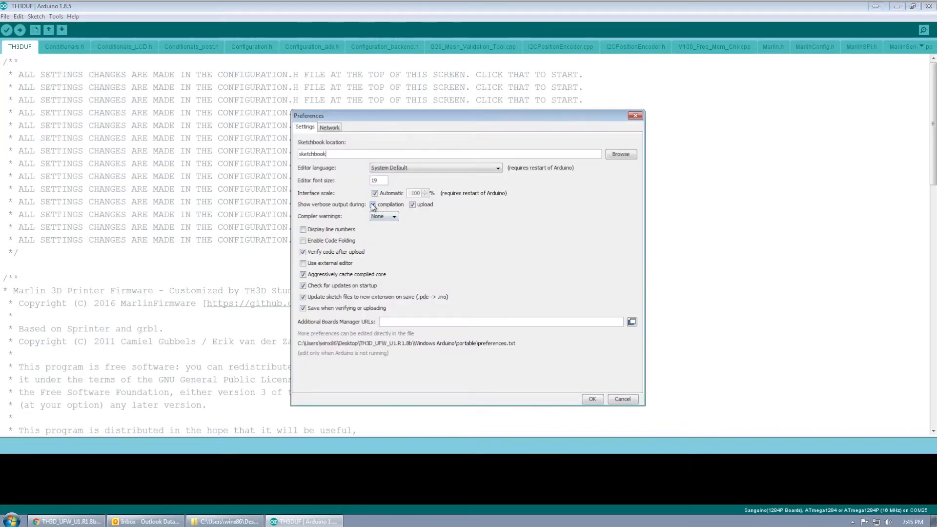
click(370, 205)
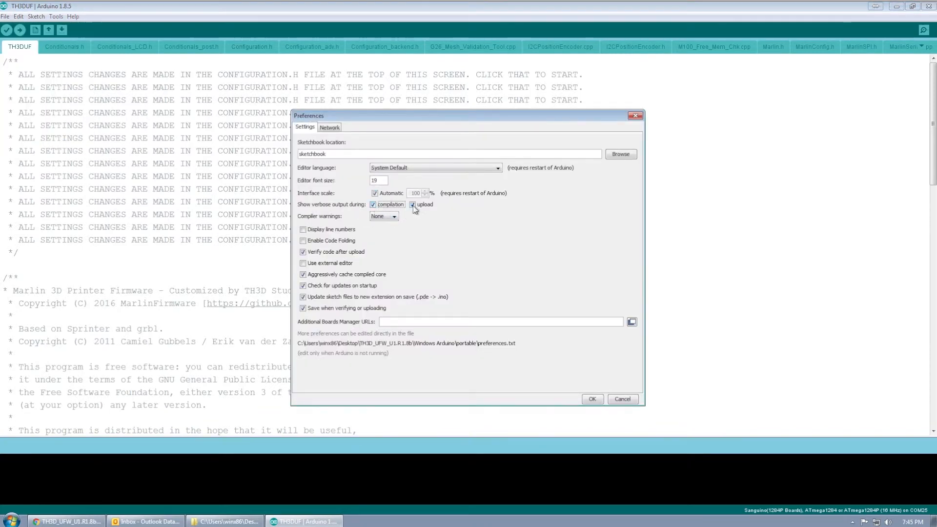
click(593, 399)
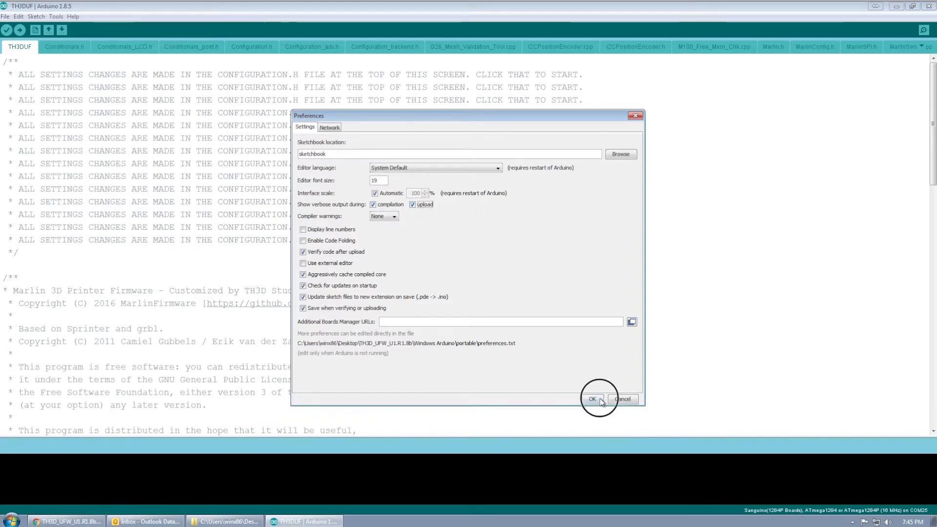
Confirm the preferences and switch to Configuration.h, scrolling to the CR10 printer define
click(592, 398)
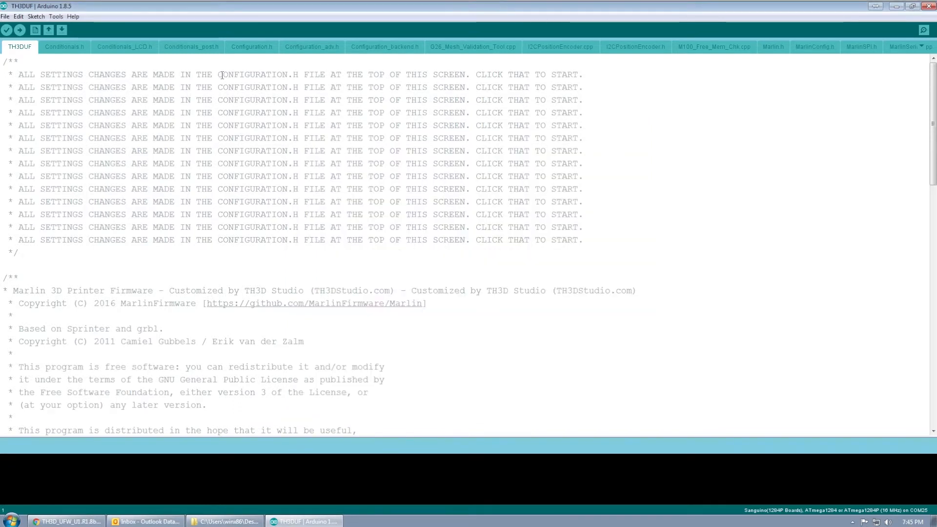
double_click(257, 74)
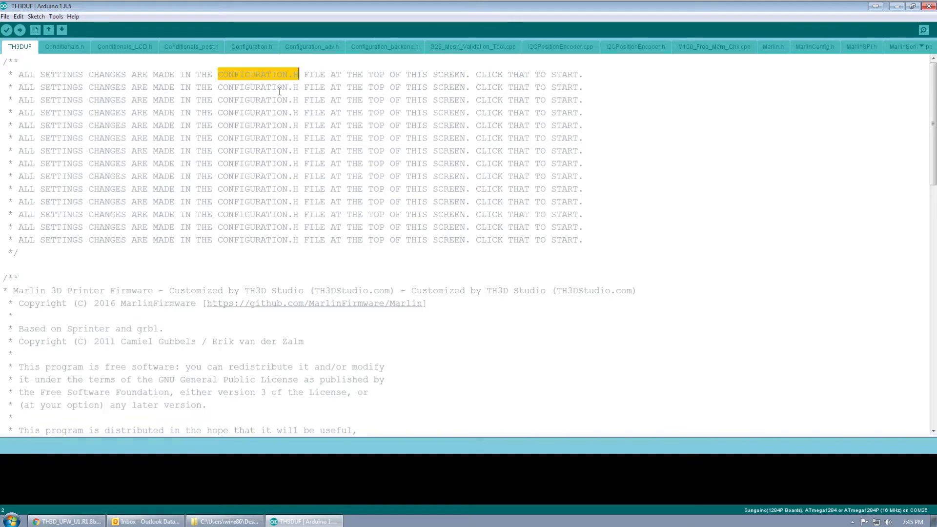
mouse_move(252, 59)
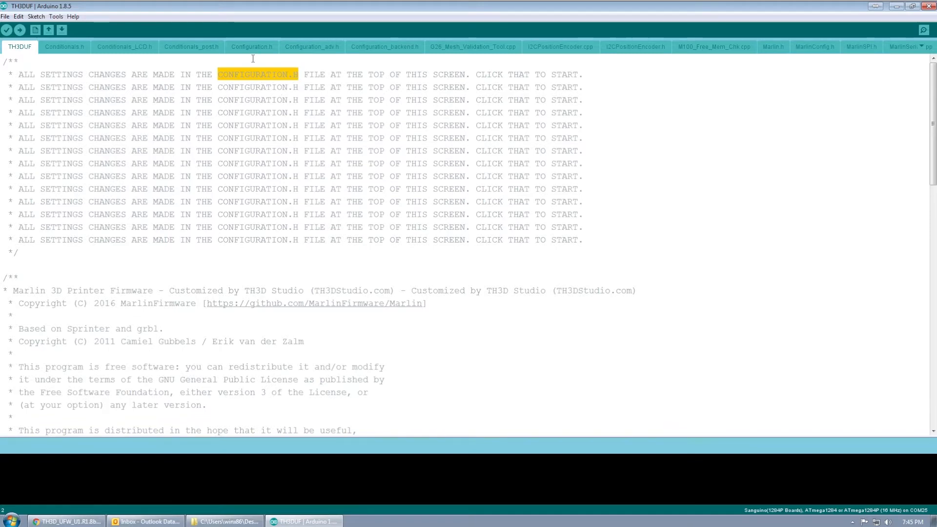
click(251, 46)
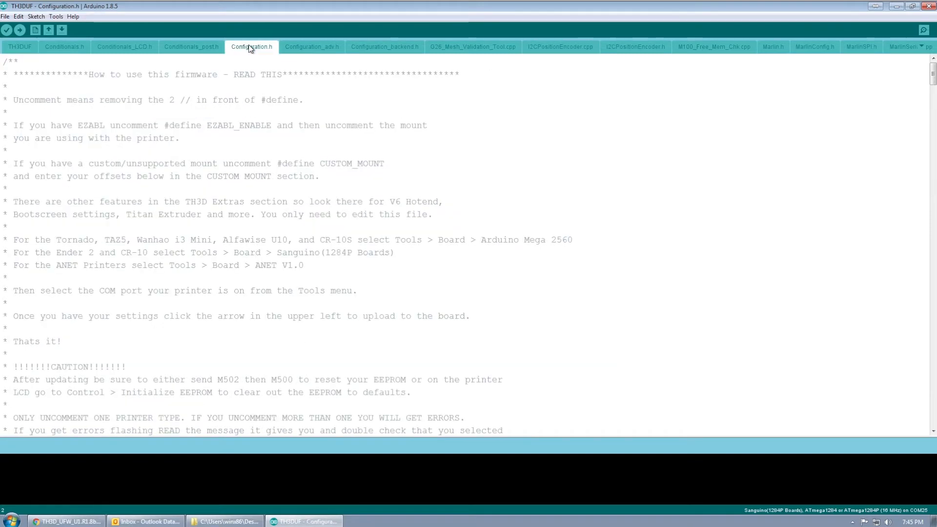
scroll(down, 3)
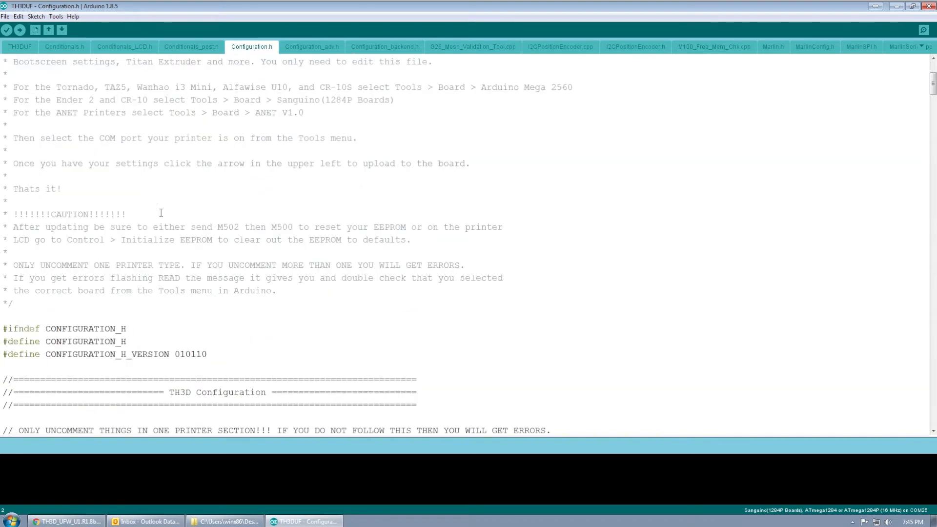
scroll(down, 3)
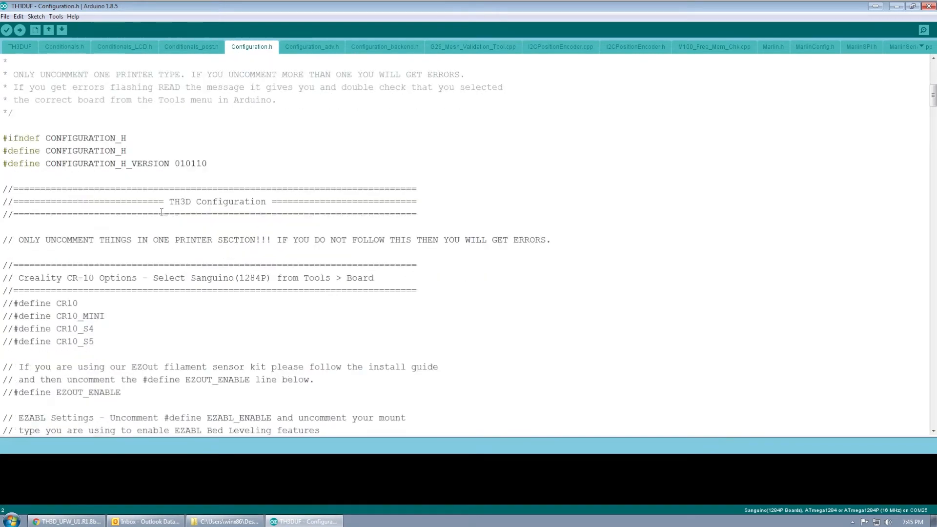
scroll(down, 3)
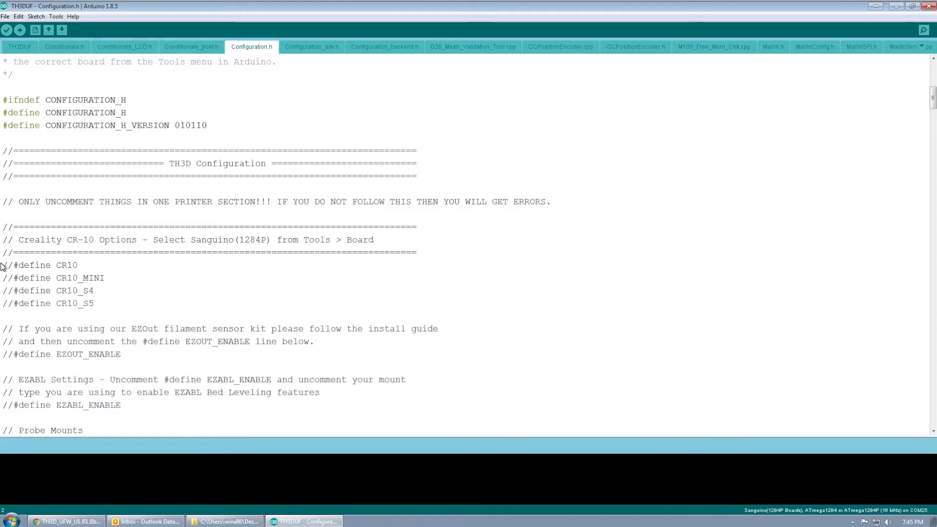
double_click(3, 266)
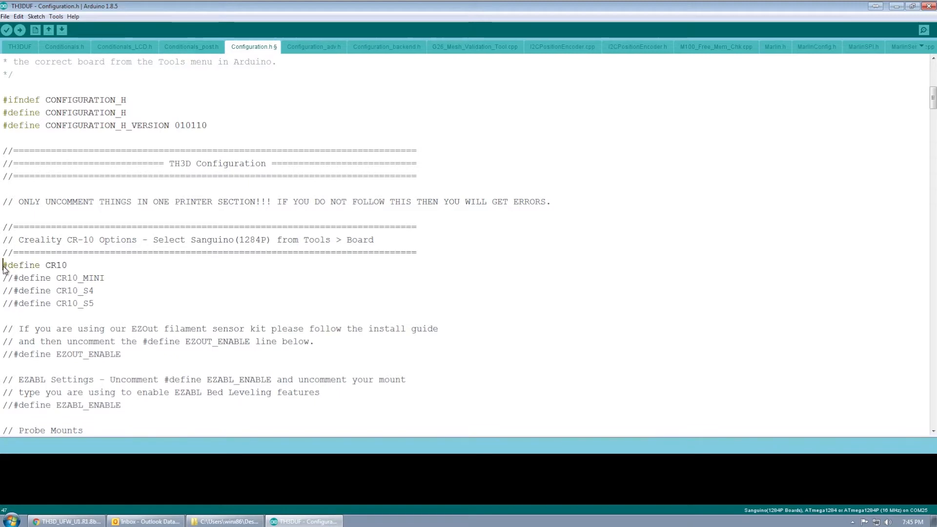
mouse_move(82, 291)
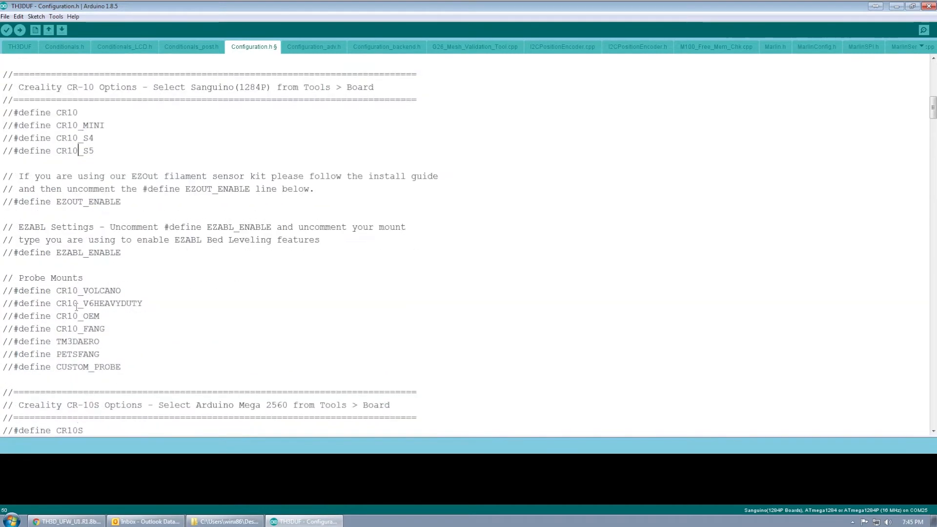
Reach the Ender 2 section and uncomment #define MANUAL_MESH_LEVELING
scroll(down, 3)
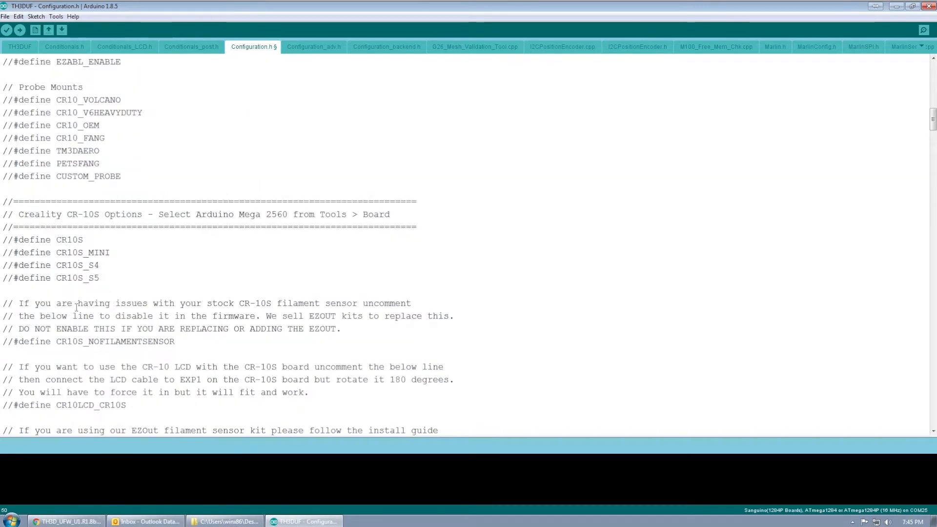
scroll(down, 3)
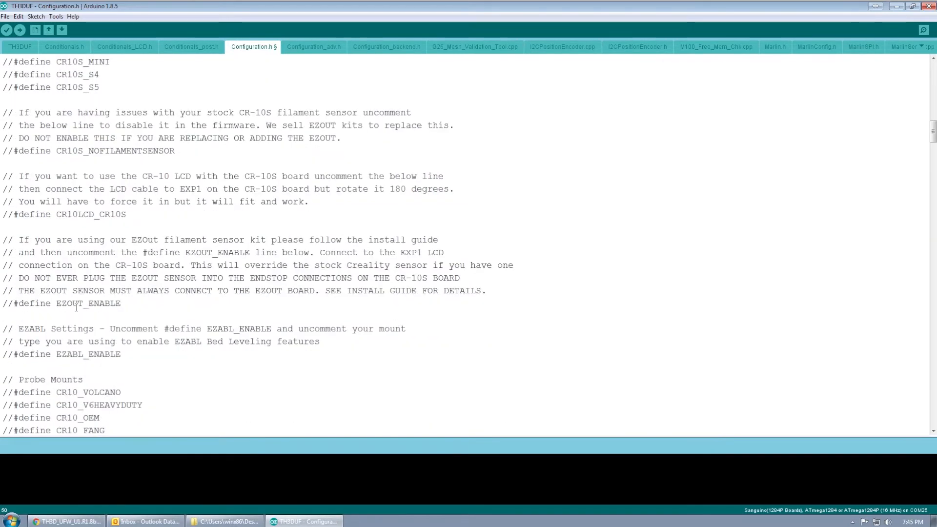
scroll(down, 3)
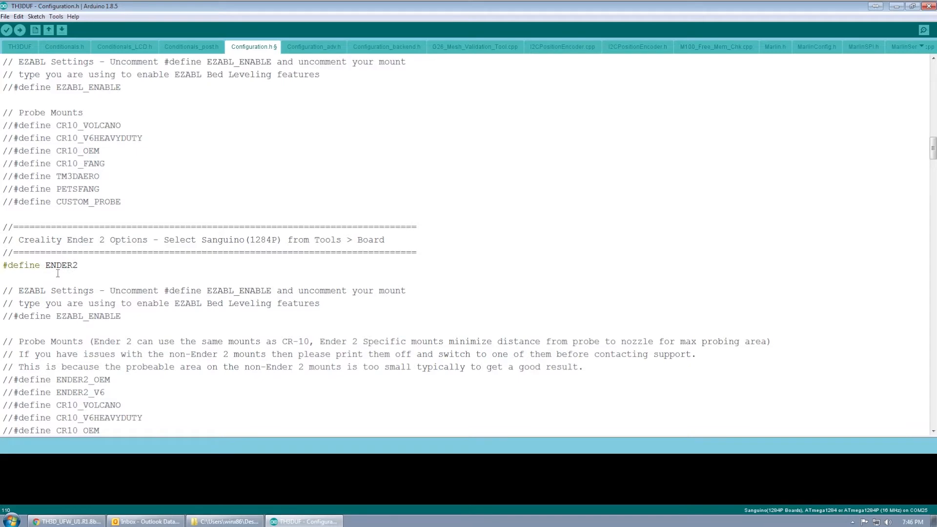
scroll(down, 3)
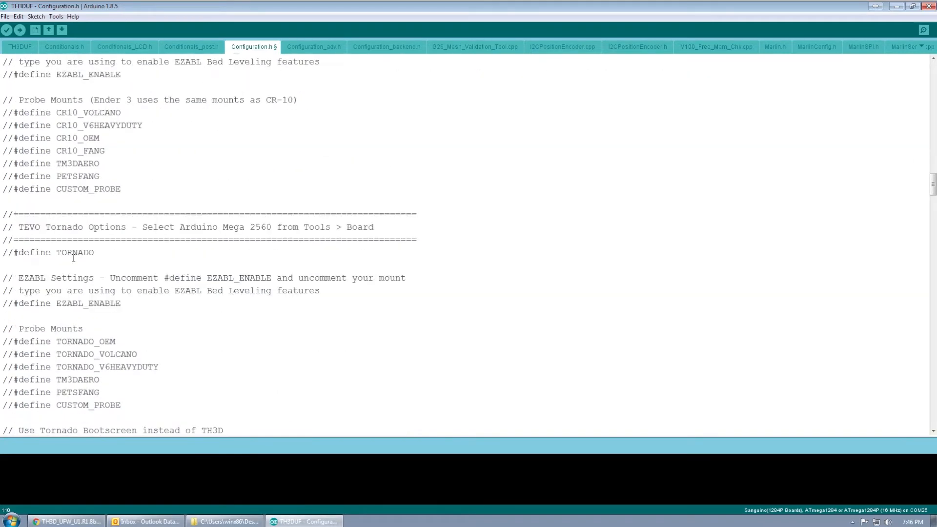
scroll(down, 3)
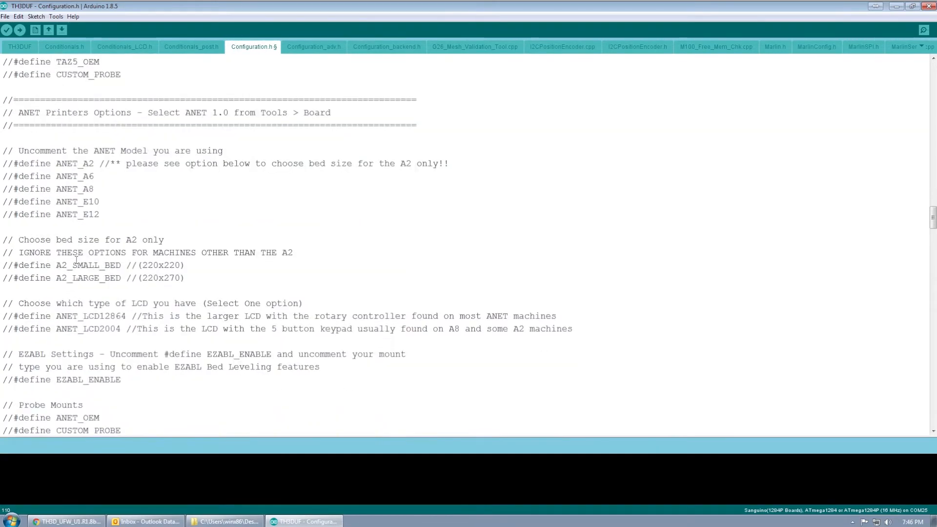
scroll(down, 3)
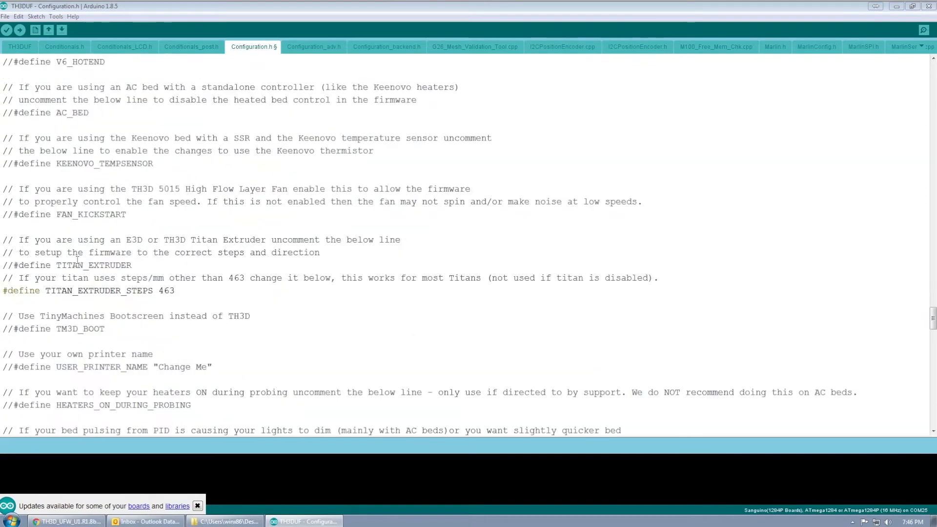
scroll(down, 3)
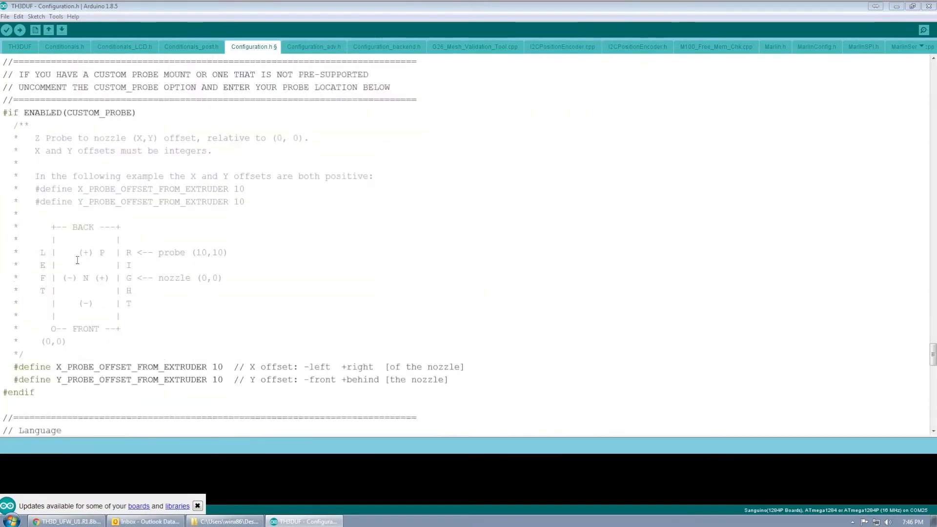
scroll(up, 3)
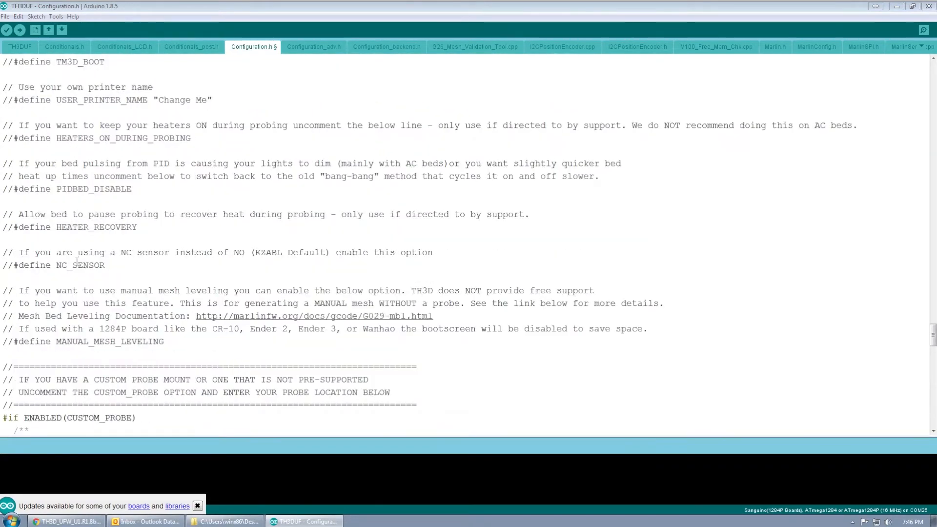
double_click(29, 342)
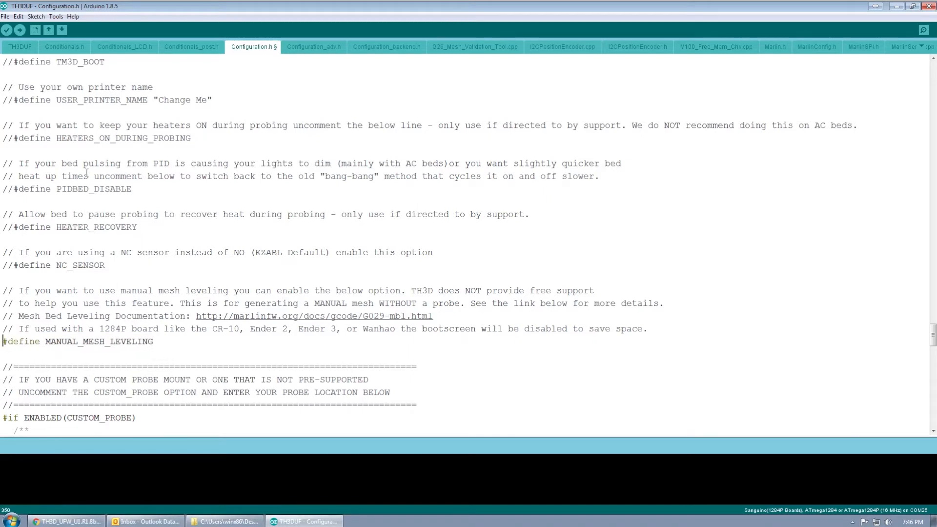
Check Tools shows Sanguino(1284P Boards) with the USBasp programmer, ready for Burn Bootloader
click(57, 17)
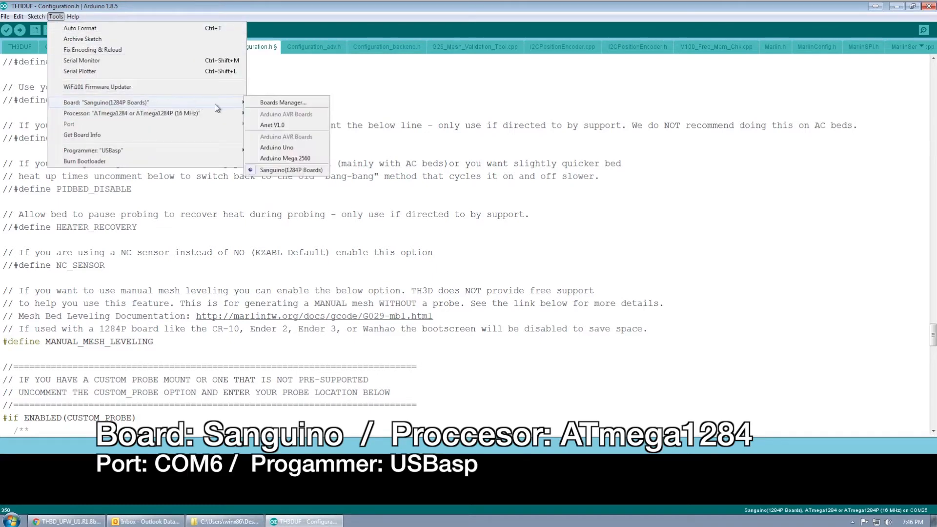
mouse_move(225, 114)
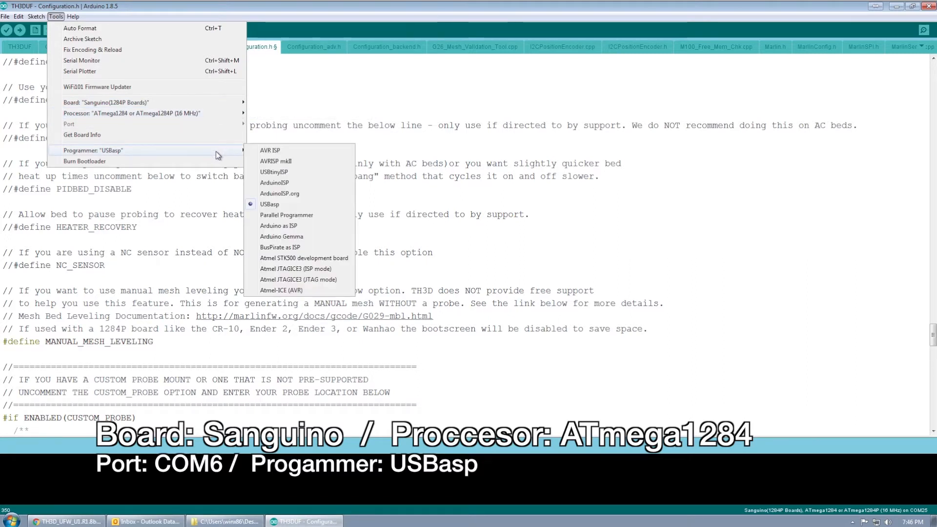
mouse_move(287, 193)
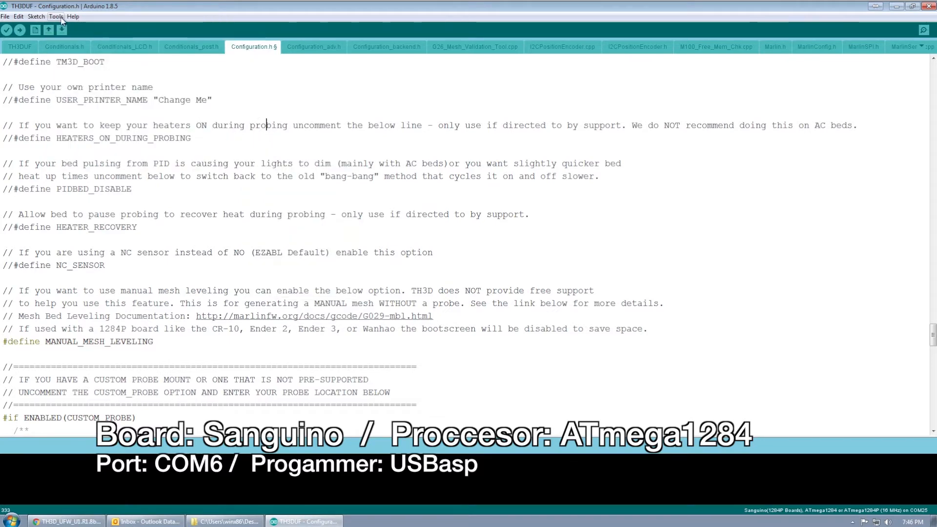
click(55, 15)
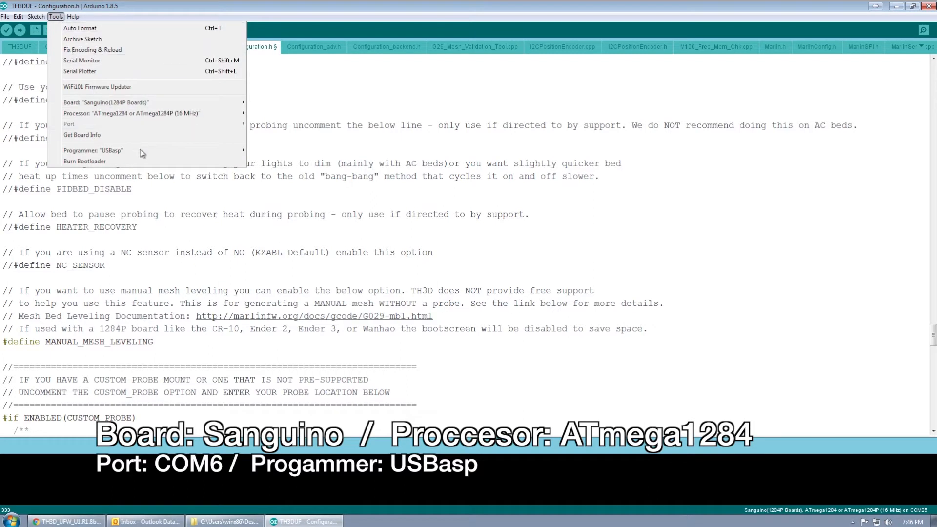
mouse_move(117, 165)
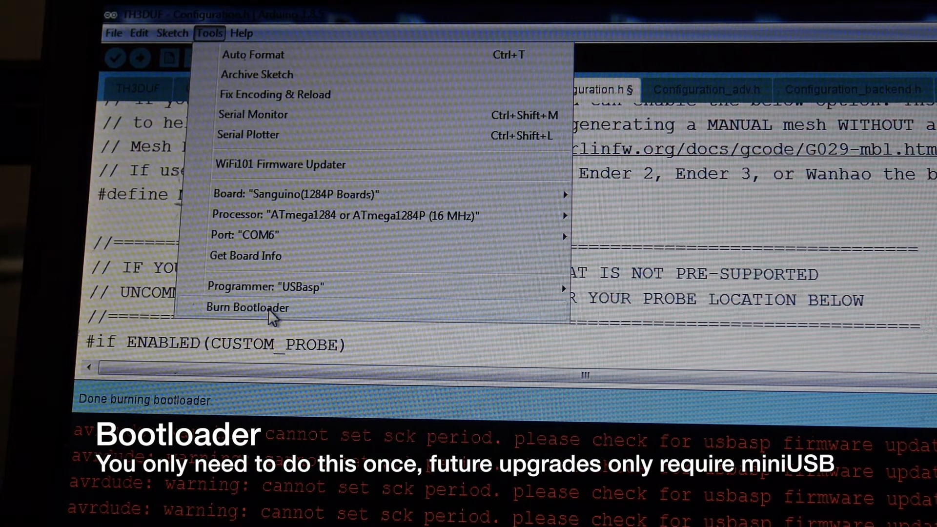
Run Burn Bootloader; avrdude reports an error while burning the bootloader
click(247, 307)
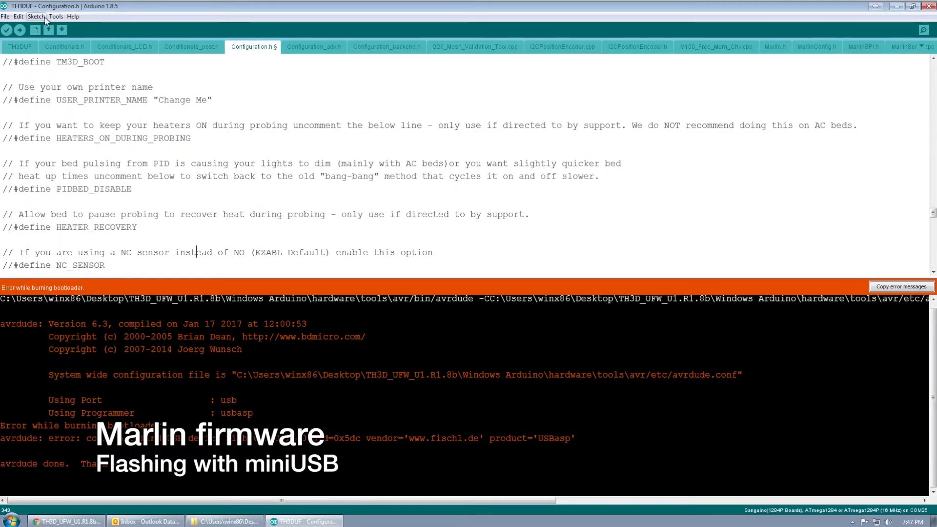
Verify/Compile the sketch, ending with Done compiling at 124850 bytes (96%) of program storage
click(36, 15)
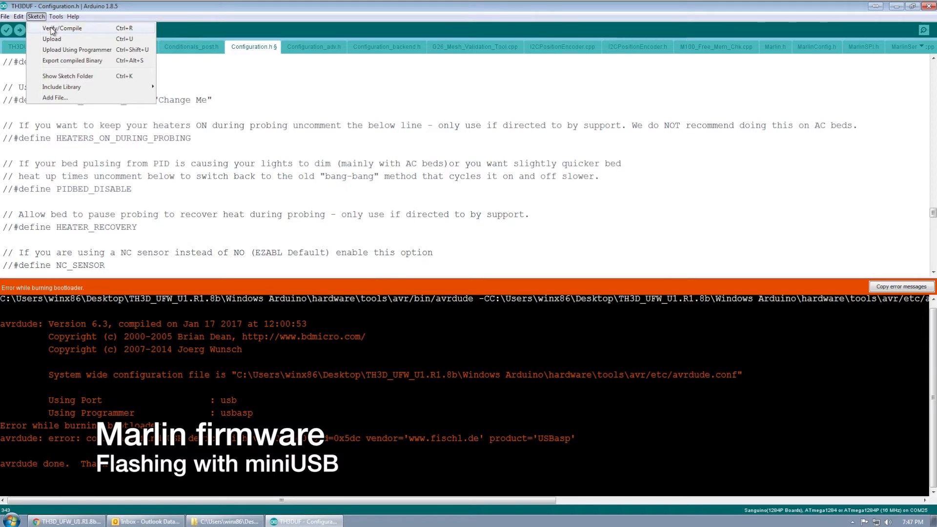
click(62, 27)
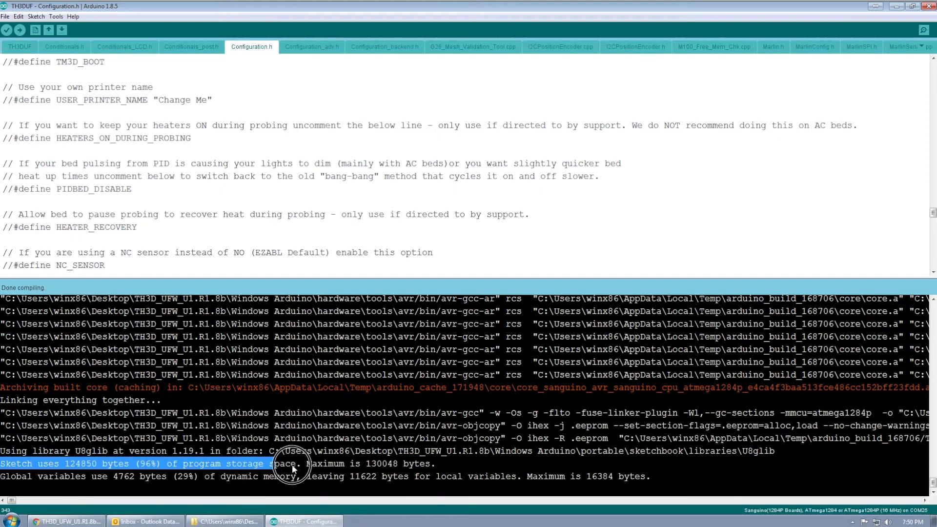
drag(293, 467, 562, 476)
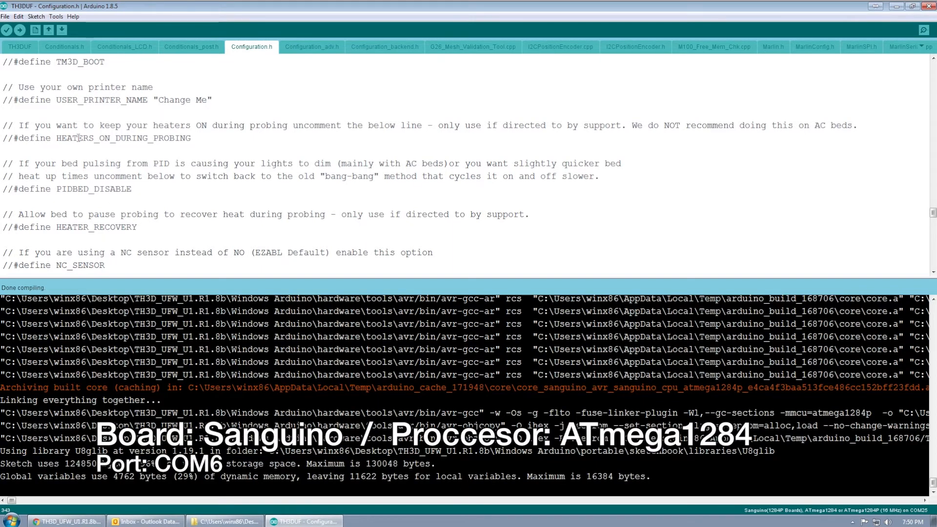
Upload the compiled TH3D Marlin firmware to the Ender 2 board via Sketch > Upload
click(34, 16)
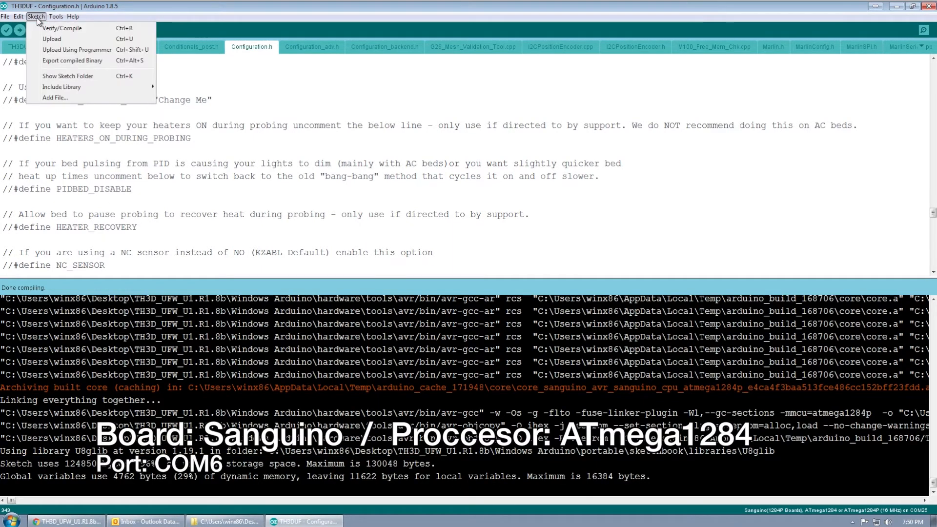
click(72, 18)
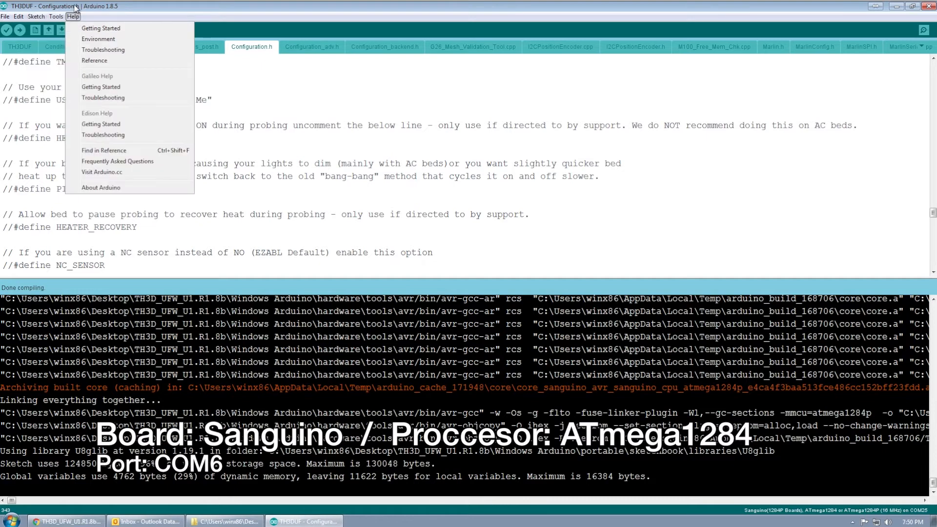
click(35, 15)
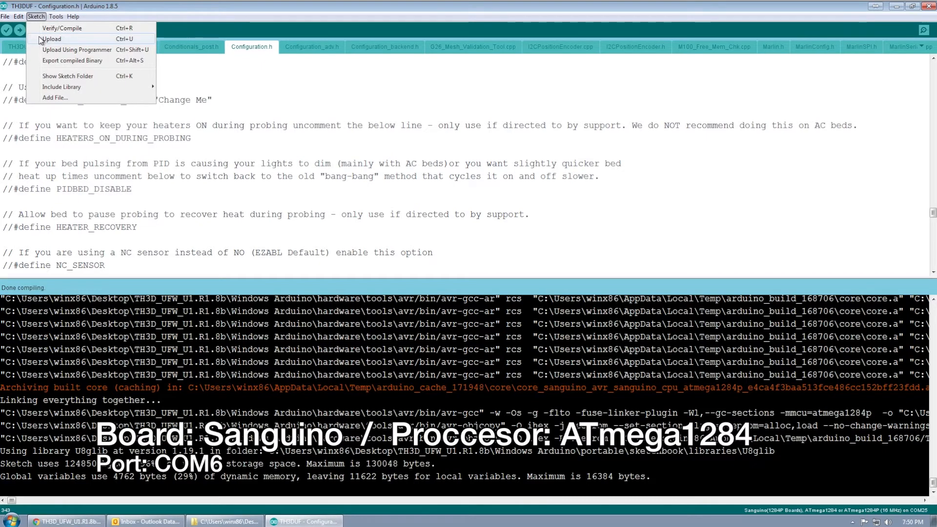
click(54, 39)
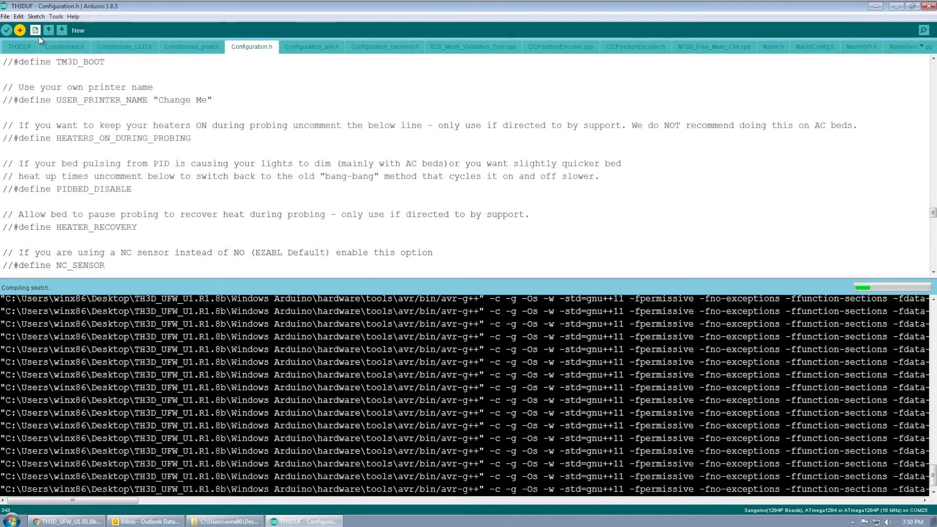